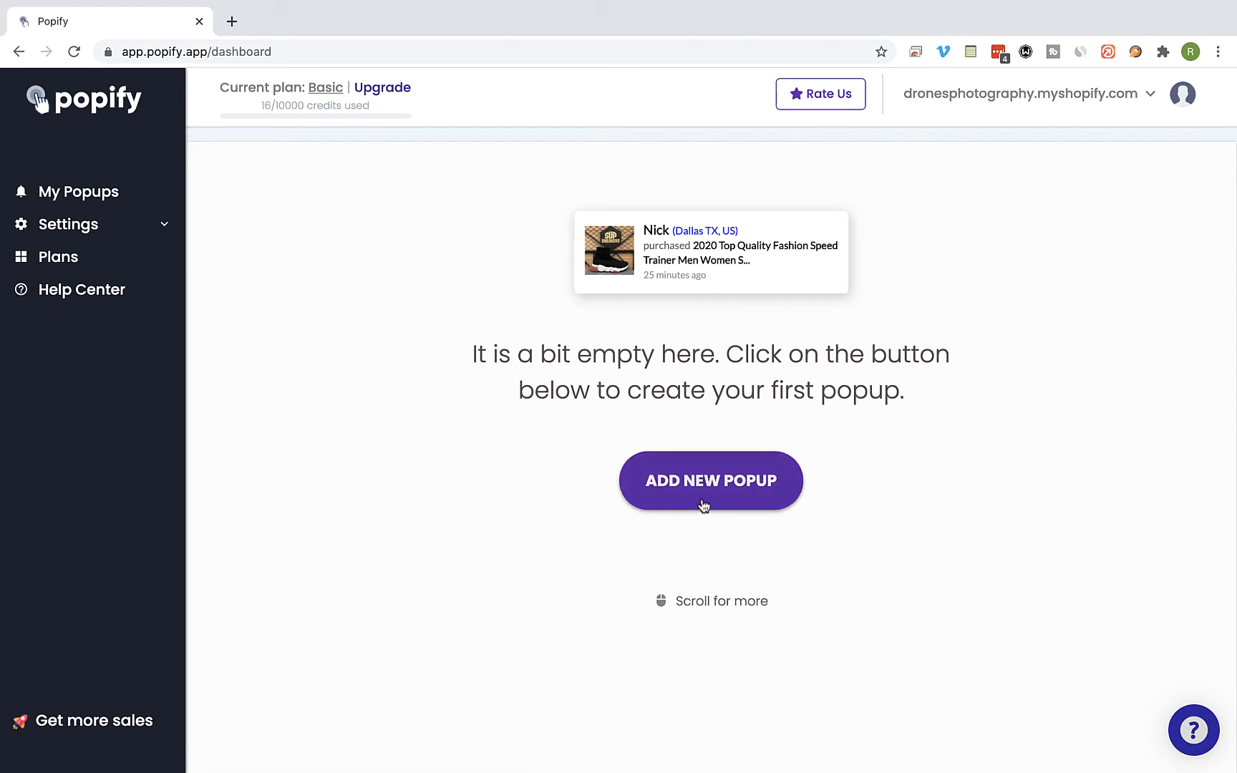
- Start a new popup from the dashboard's ADD NEW POPUP button
{"action": "left_click", "coordinate": [710, 481]}
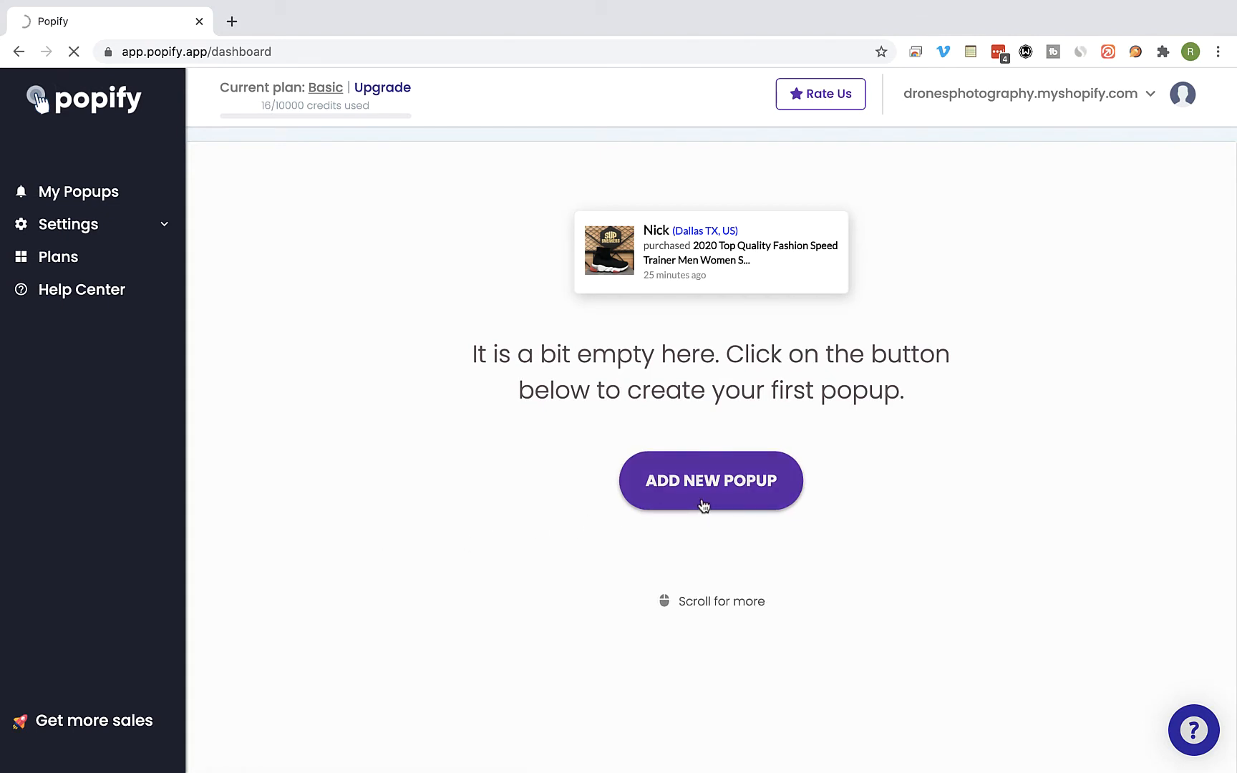
{"action": "left_click", "coordinate": [710, 480]}
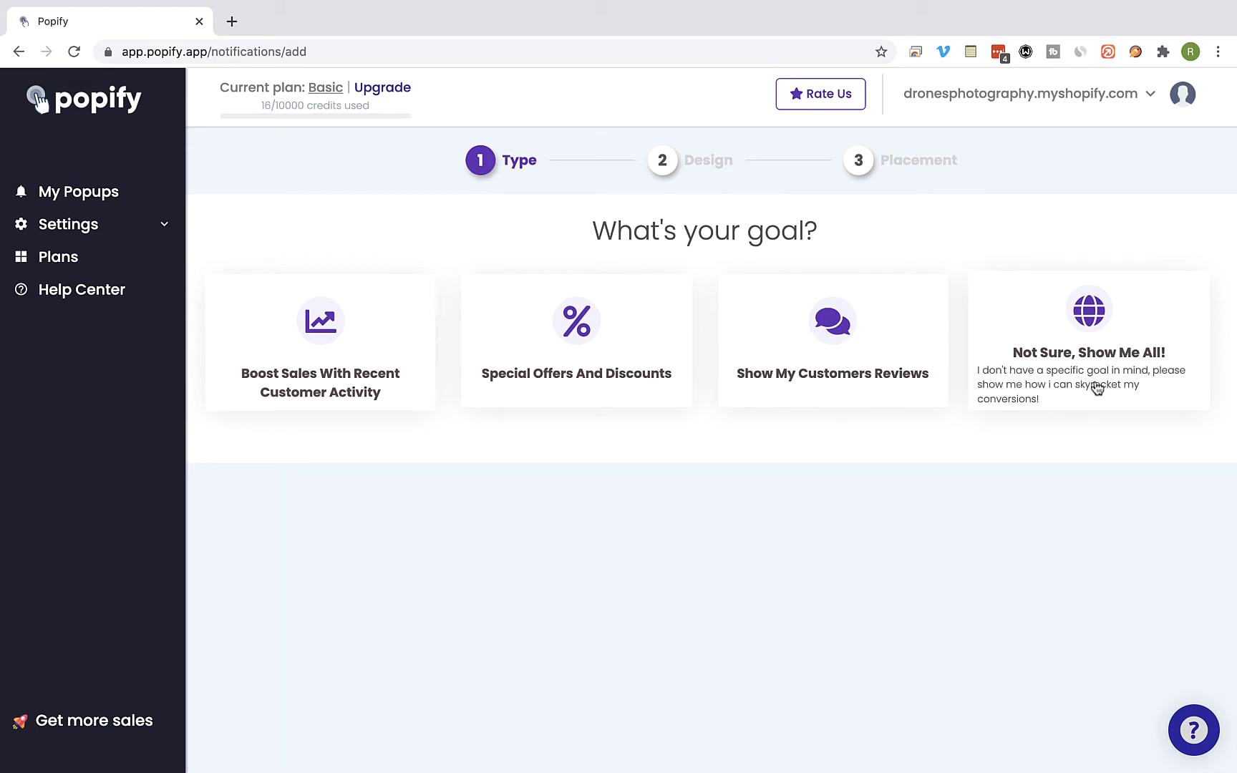
- Choose the 'Not Sure, Show Me All!' goal and browse the suggested popup types
{"action": "left_click", "coordinate": [1088, 341]}
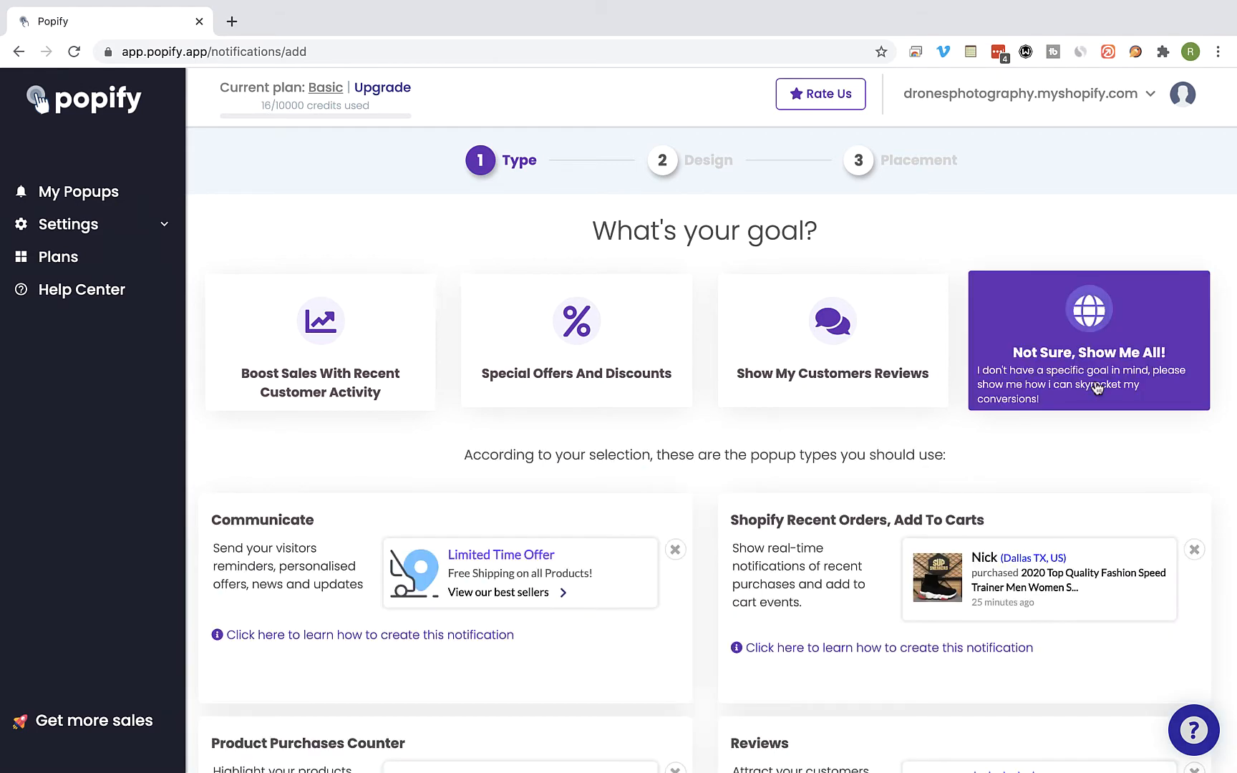
{"action": "scroll", "scroll_direction": "down", "scroll_amount": 3}
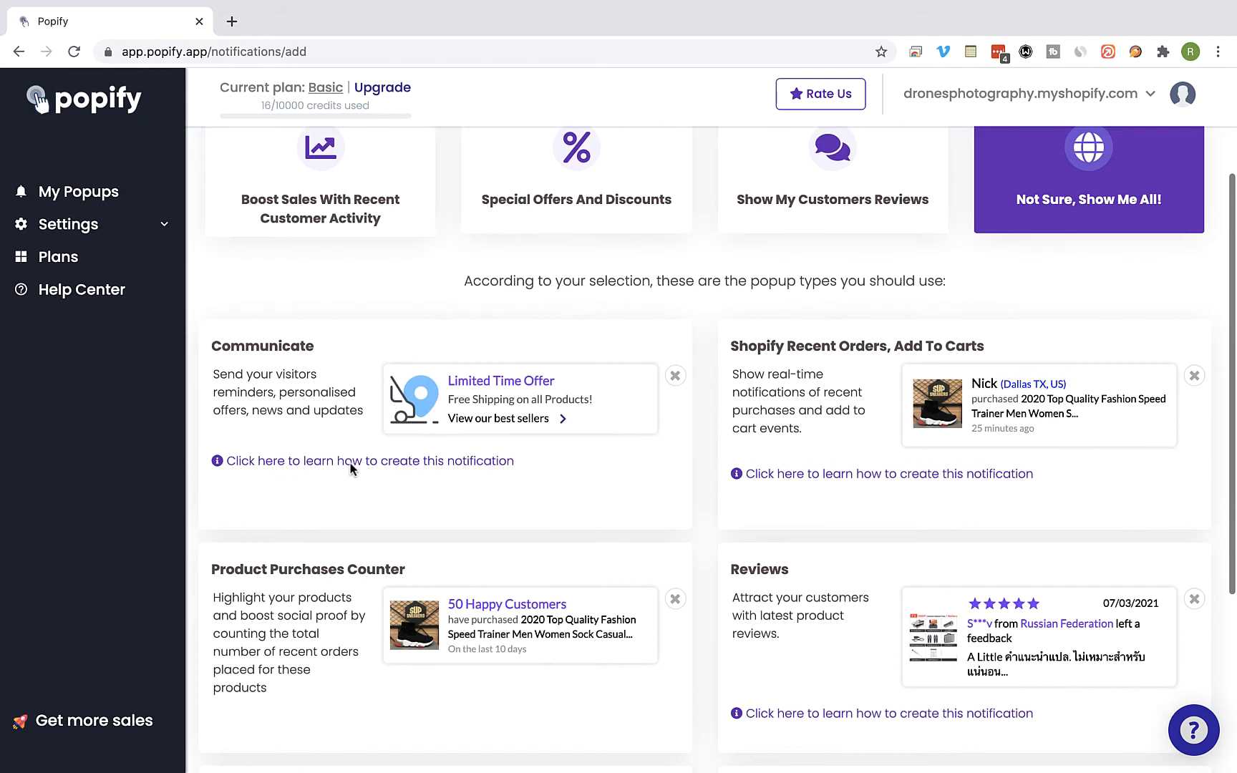
{"action": "scroll", "scroll_direction": "down", "scroll_amount": 3}
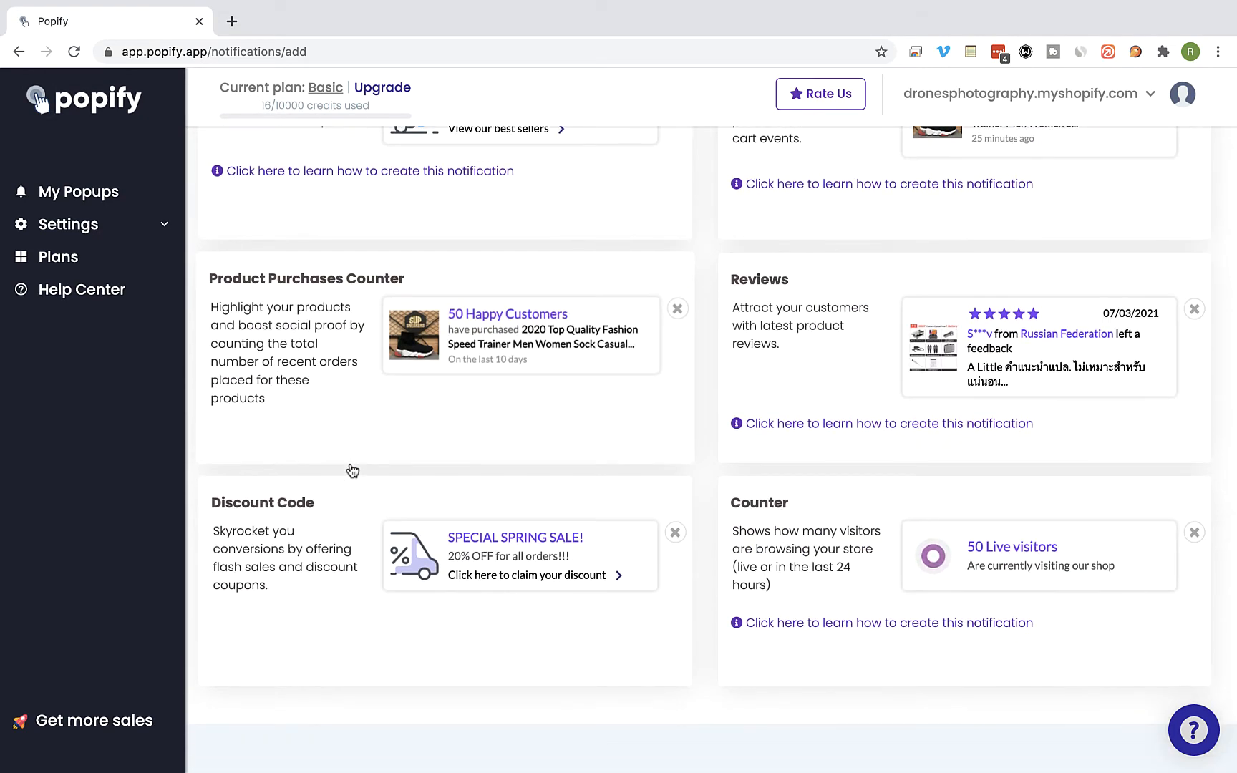
{"action": "scroll", "scroll_direction": "down", "scroll_amount": 3}
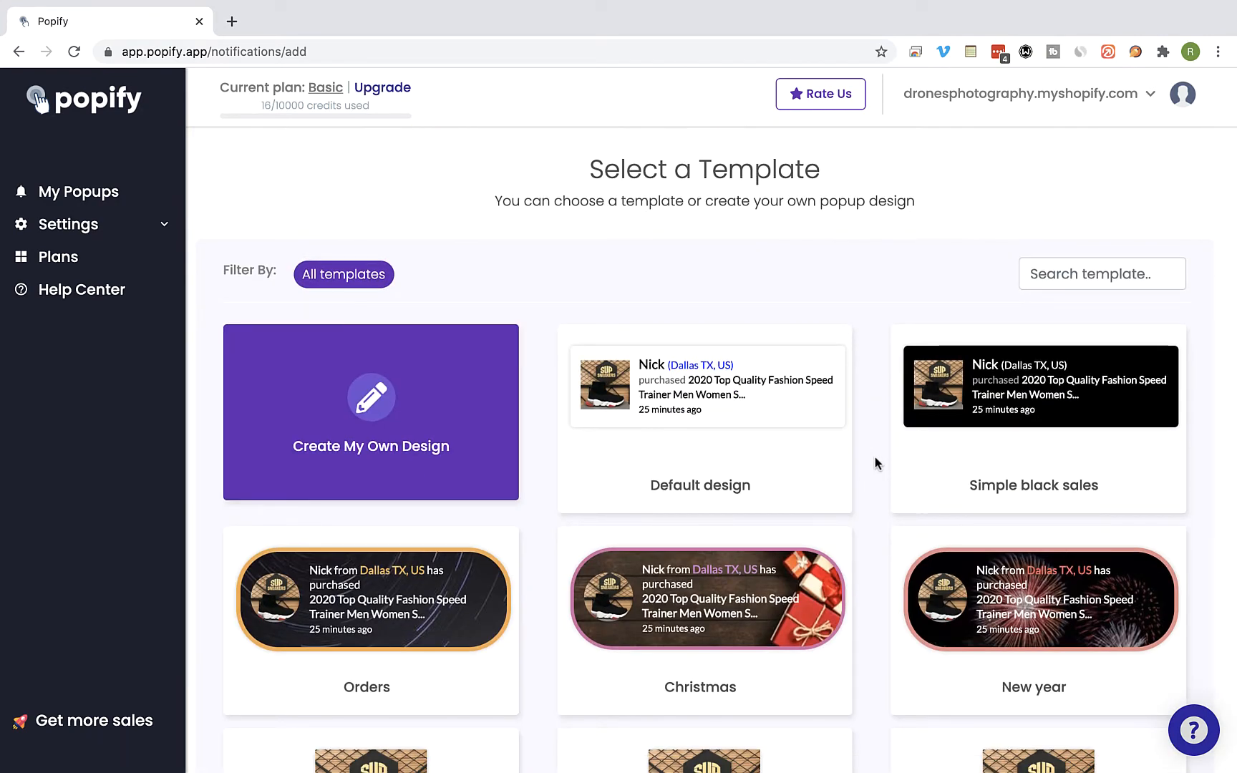
{"action": "mouse_move", "coordinate": [1038, 387]}
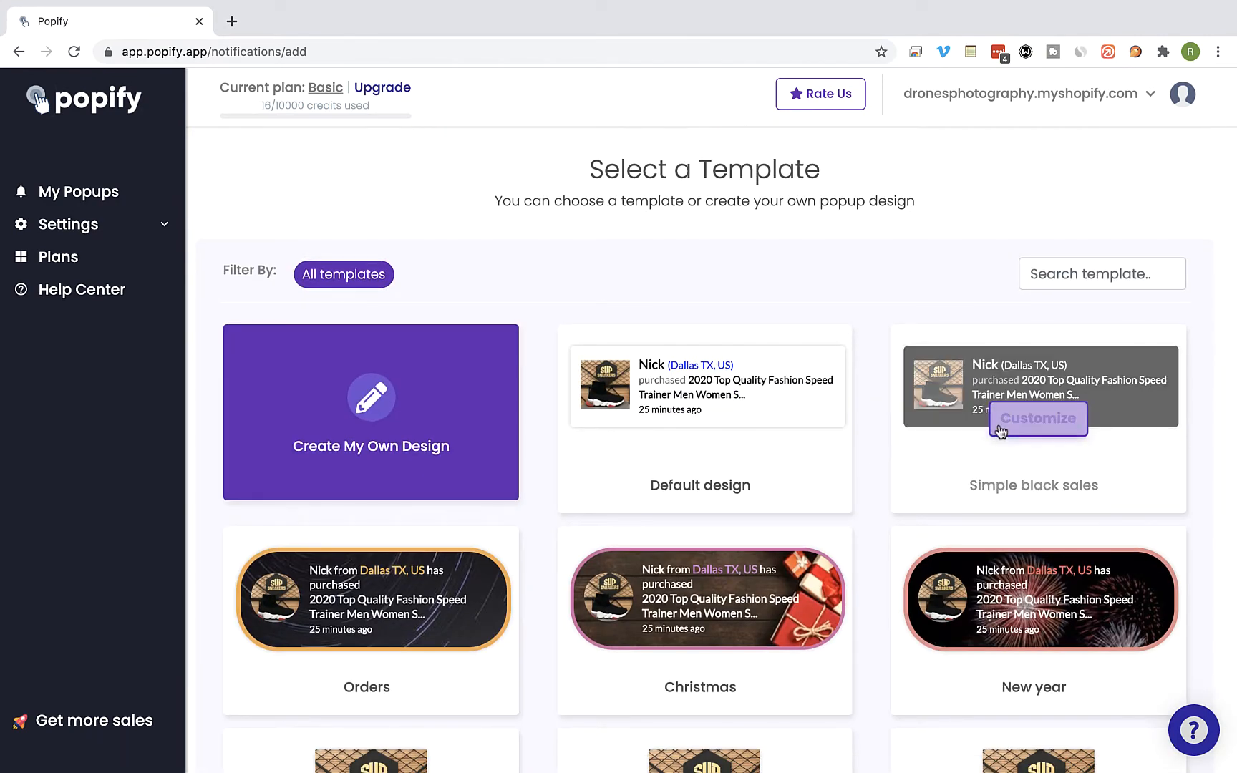
- Choose 'Create My Own Design' instead of a ready-made template
{"action": "scroll", "scroll_direction": "down", "scroll_amount": 3}
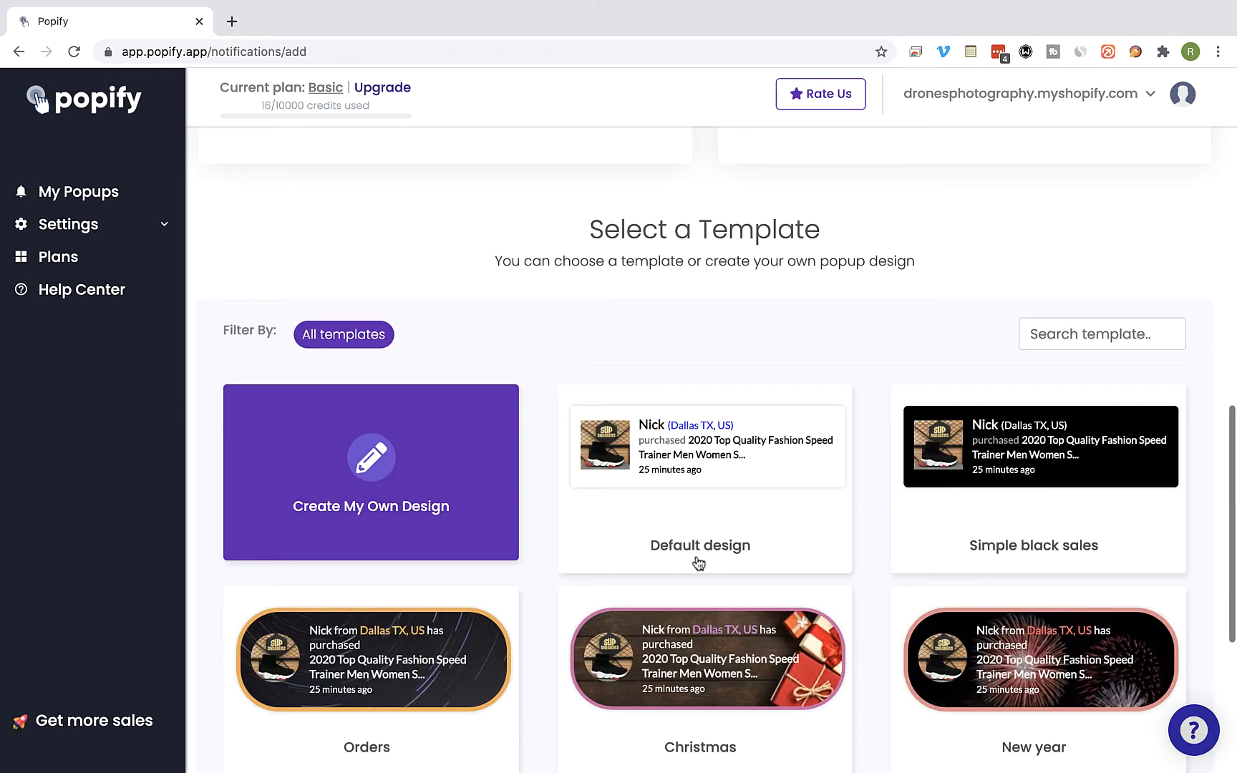
{"action": "mouse_move", "coordinate": [370, 480]}
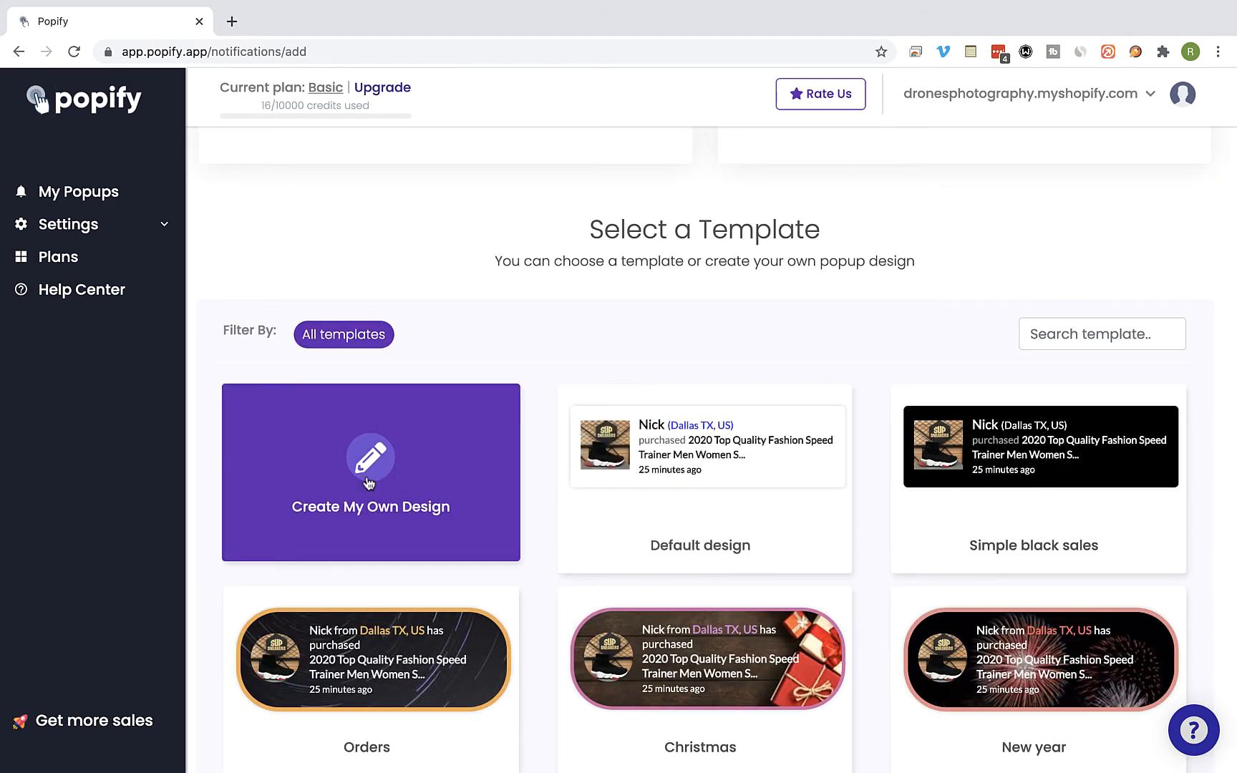
{"action": "mouse_move", "coordinate": [340, 478]}
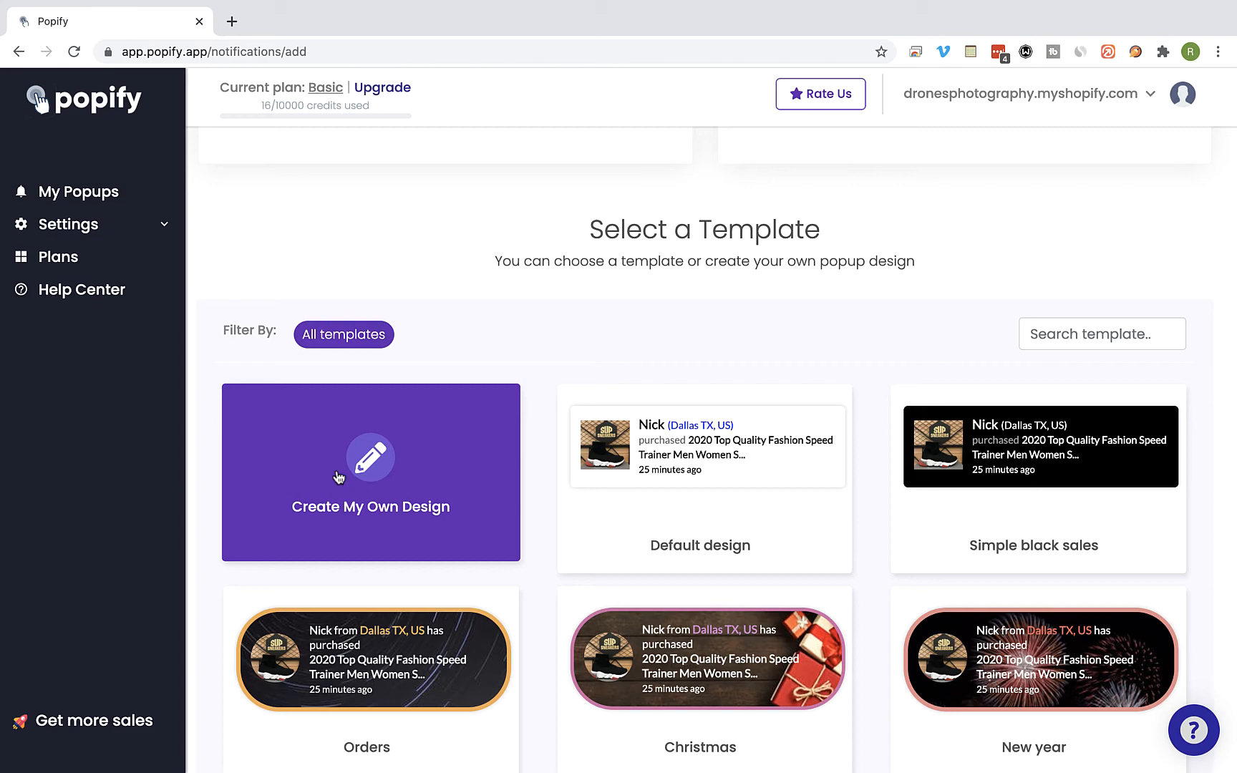
{"action": "left_click", "coordinate": [370, 472]}
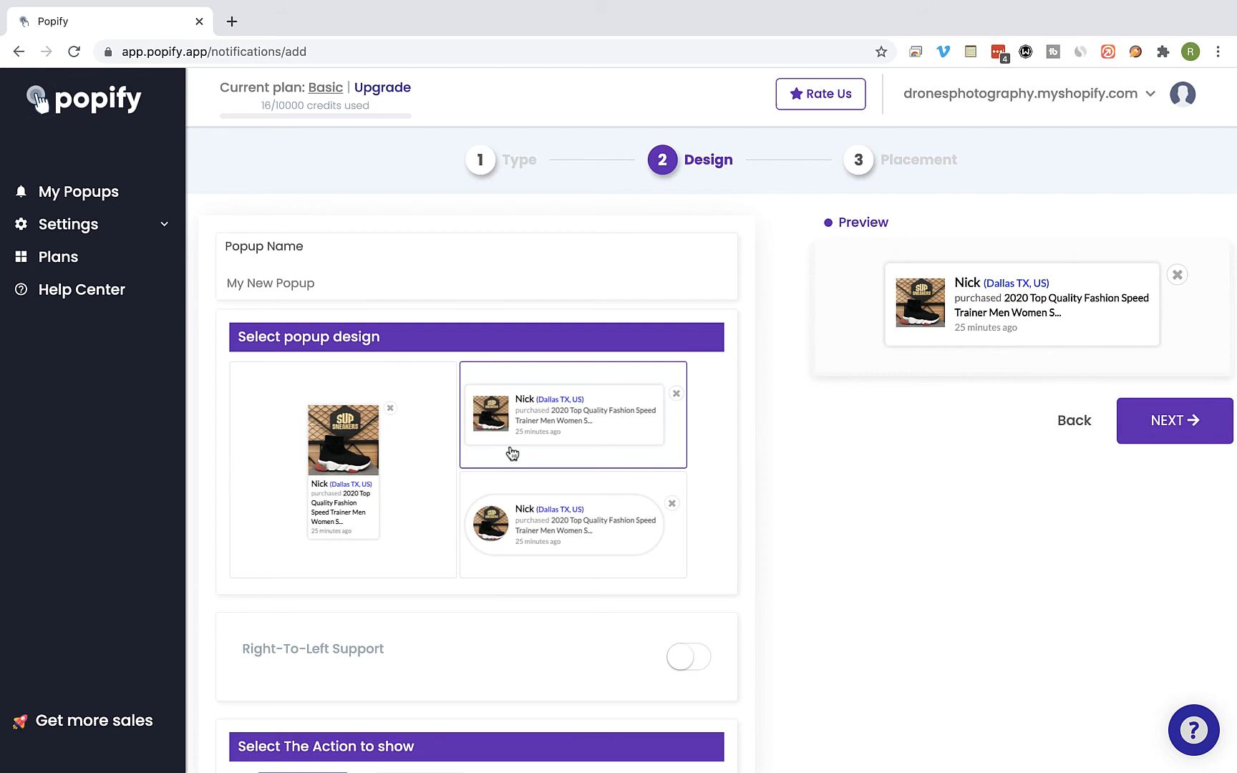
- Pick the tall image-on-top card design and scroll to the Design styling options
{"action": "left_click", "coordinate": [572, 524]}
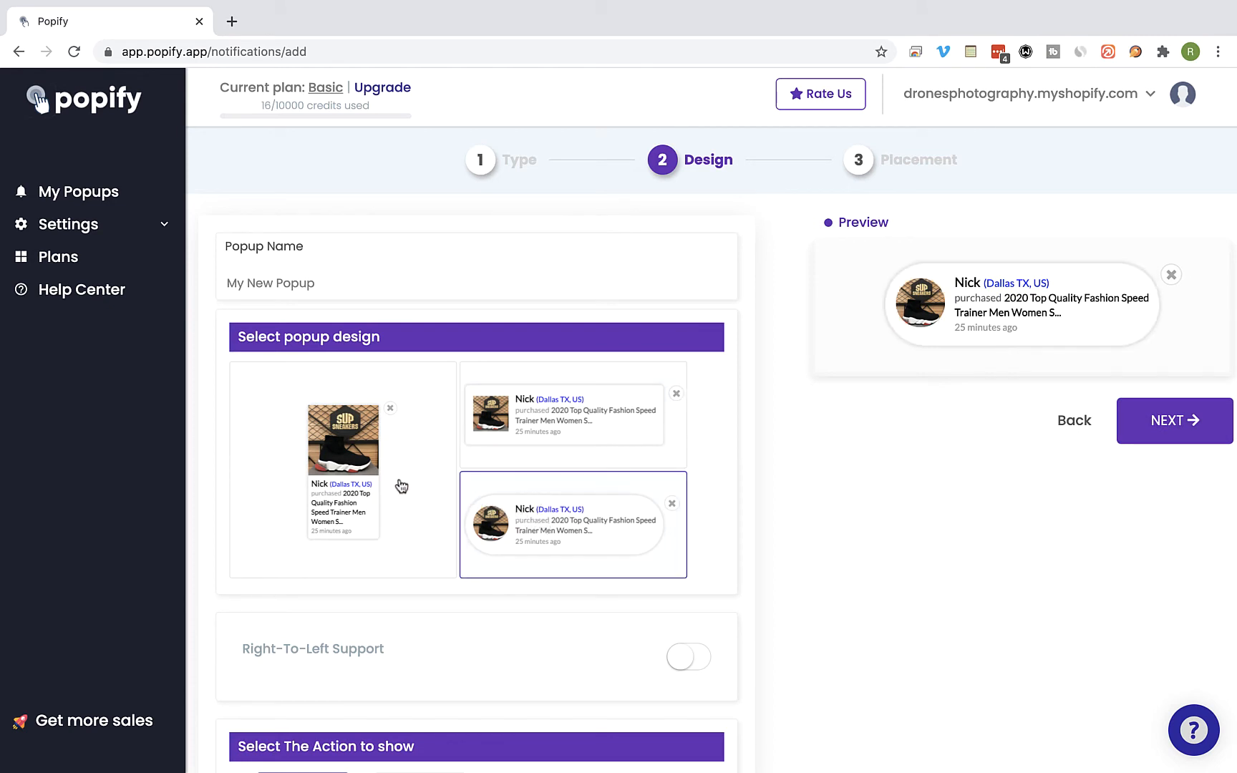
{"action": "left_click", "coordinate": [342, 468]}
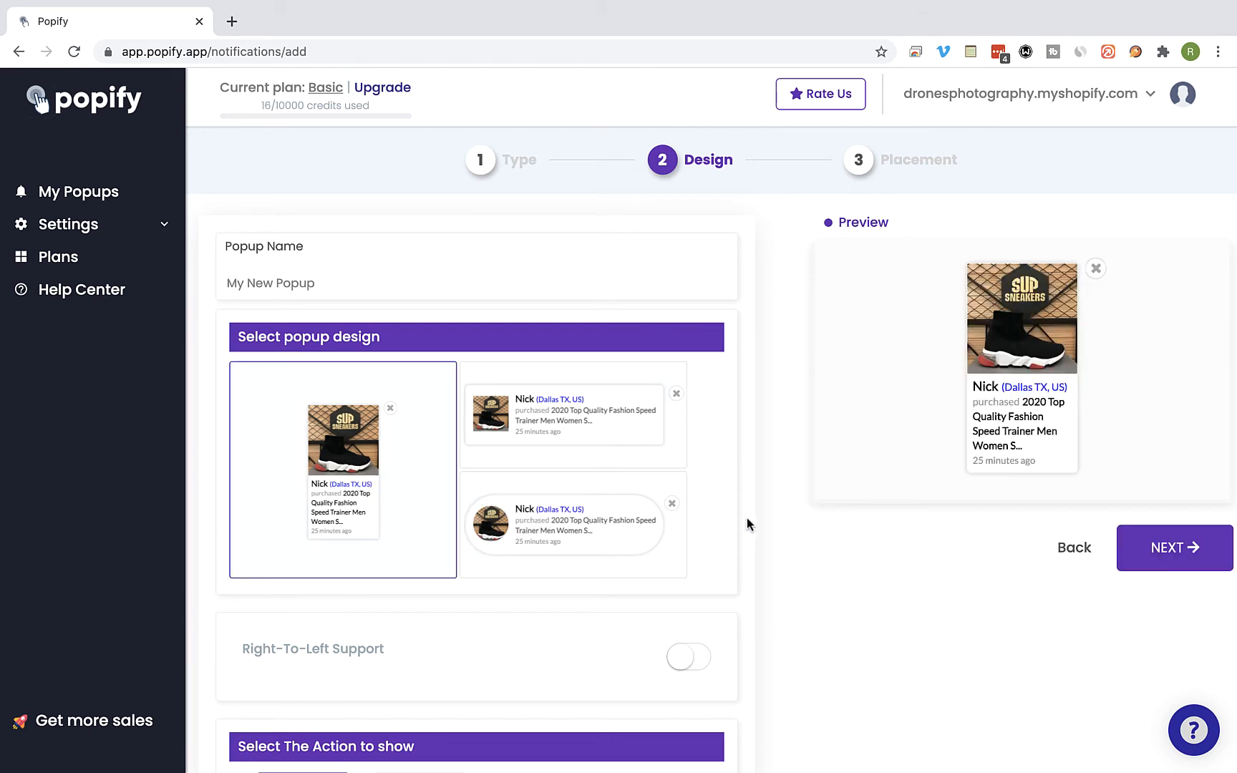
{"action": "scroll", "scroll_direction": "down", "scroll_amount": 3}
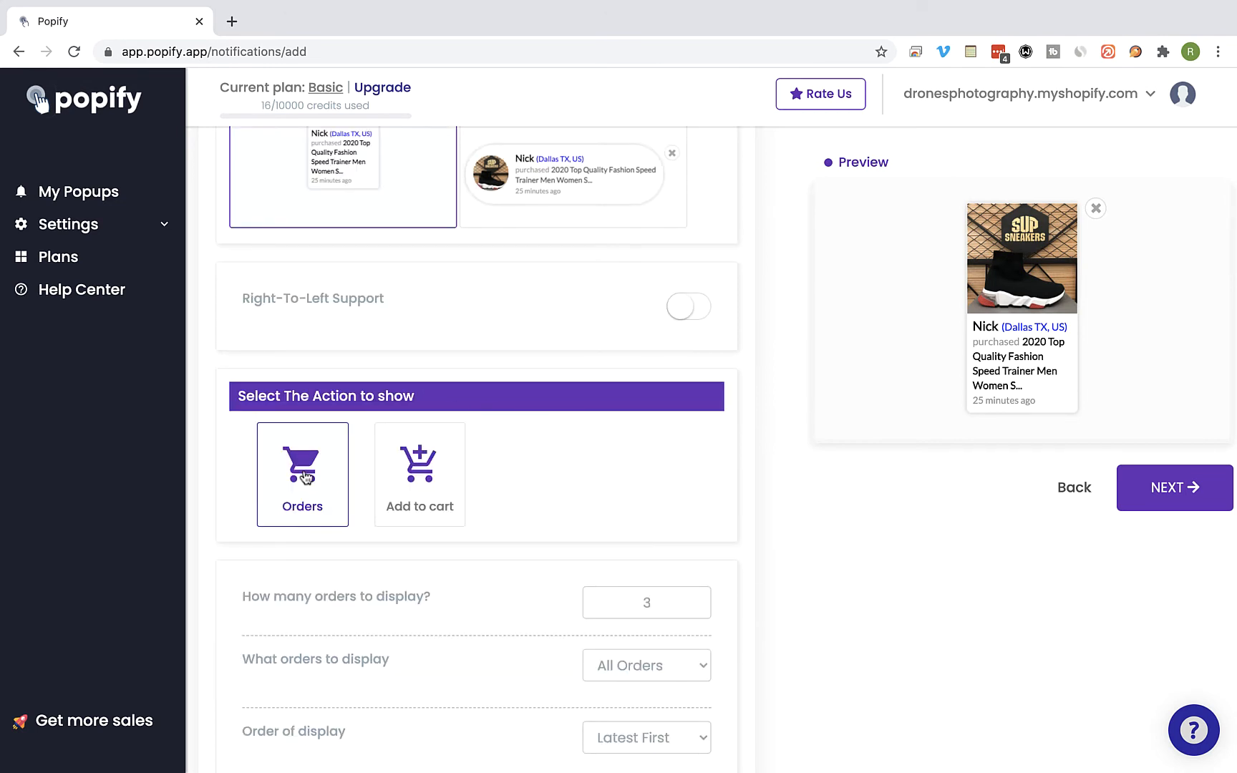
{"action": "scroll", "scroll_direction": "down", "scroll_amount": 3}
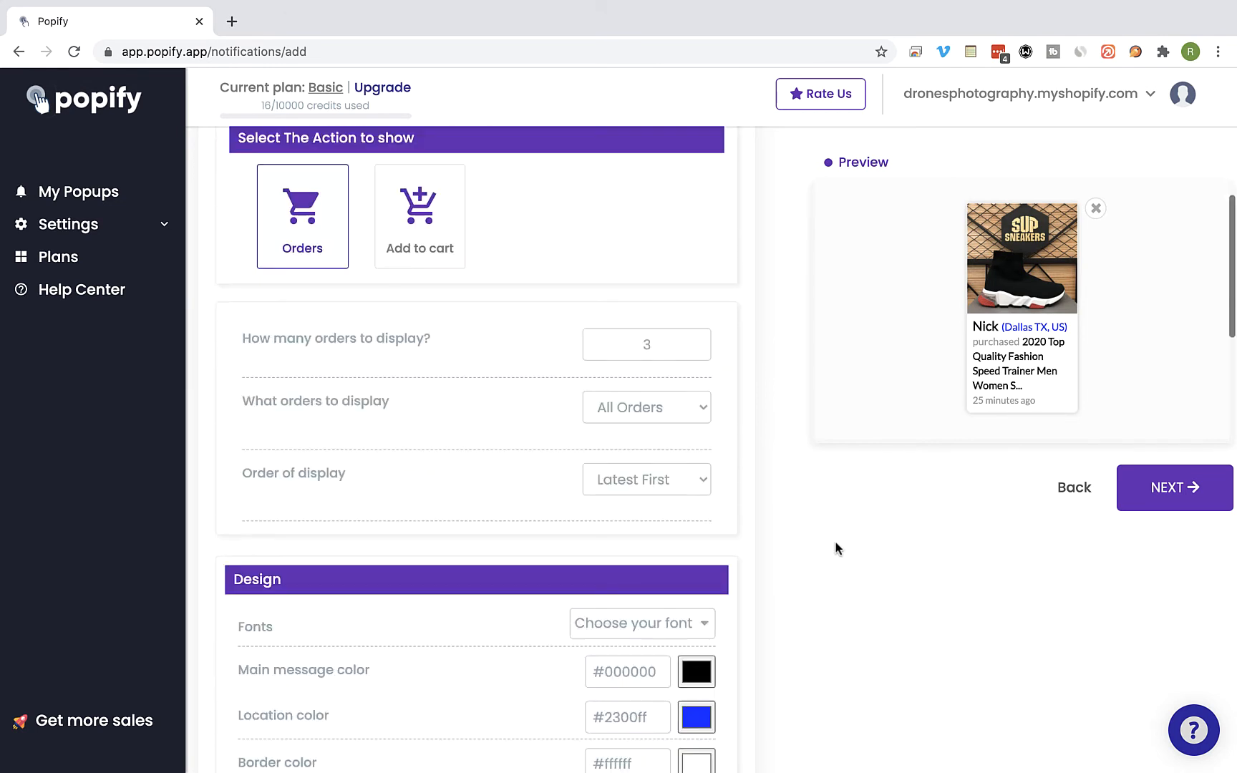
{"action": "scroll", "scroll_direction": "down", "scroll_amount": 3}
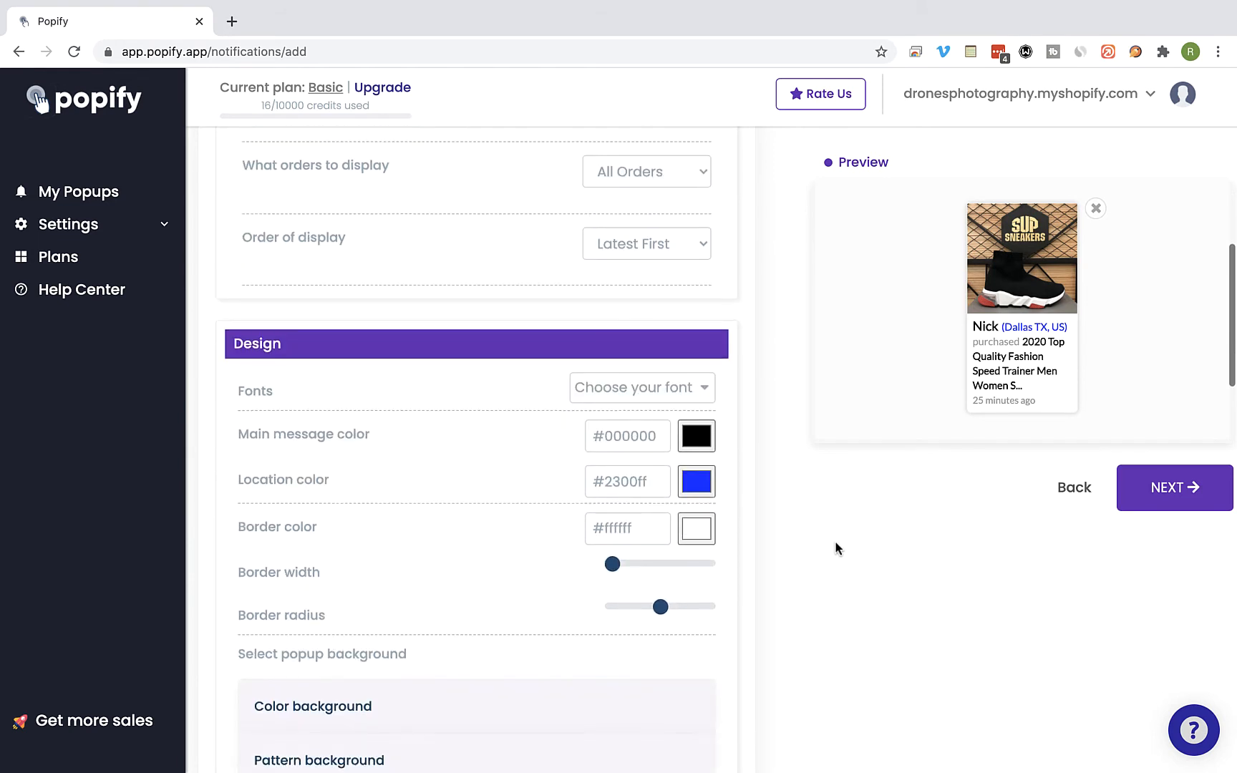
{"action": "scroll", "scroll_direction": "down", "scroll_amount": 3}
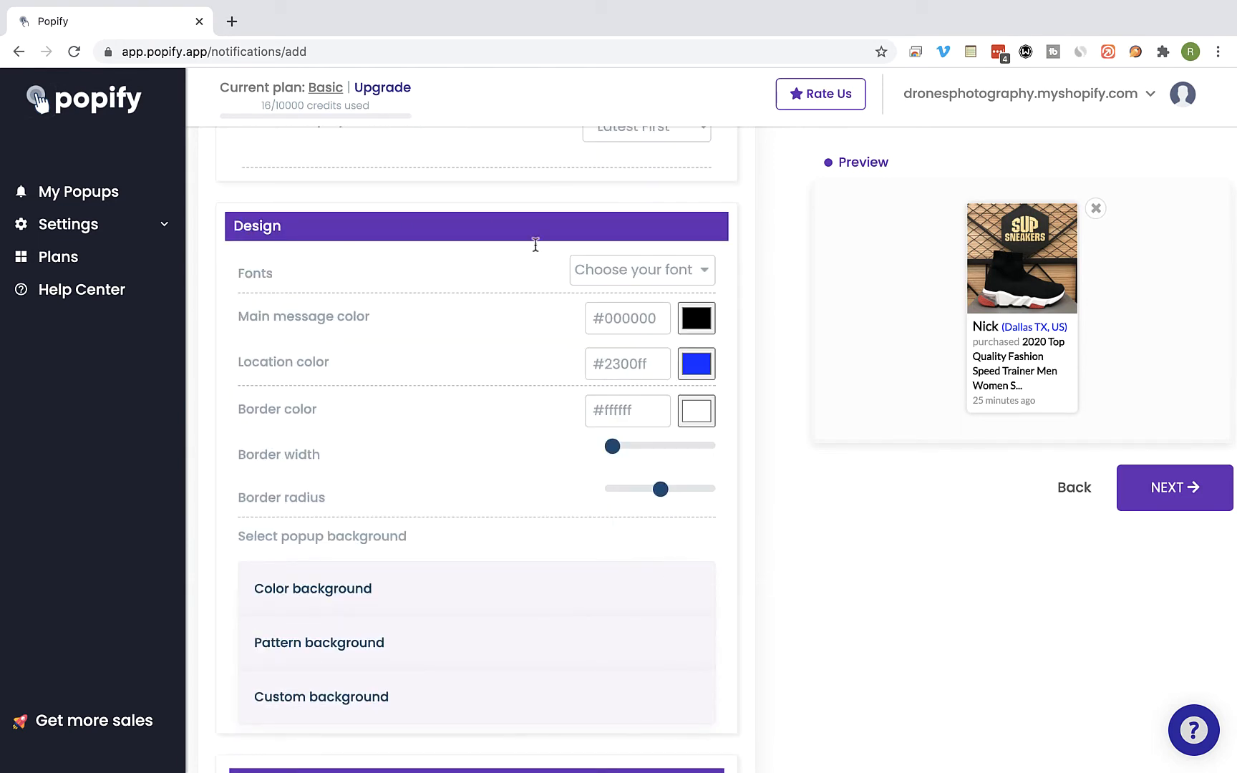
- Set a black background, white main message and yellow location, then proceed to Placement
{"action": "left_click", "coordinate": [312, 588]}
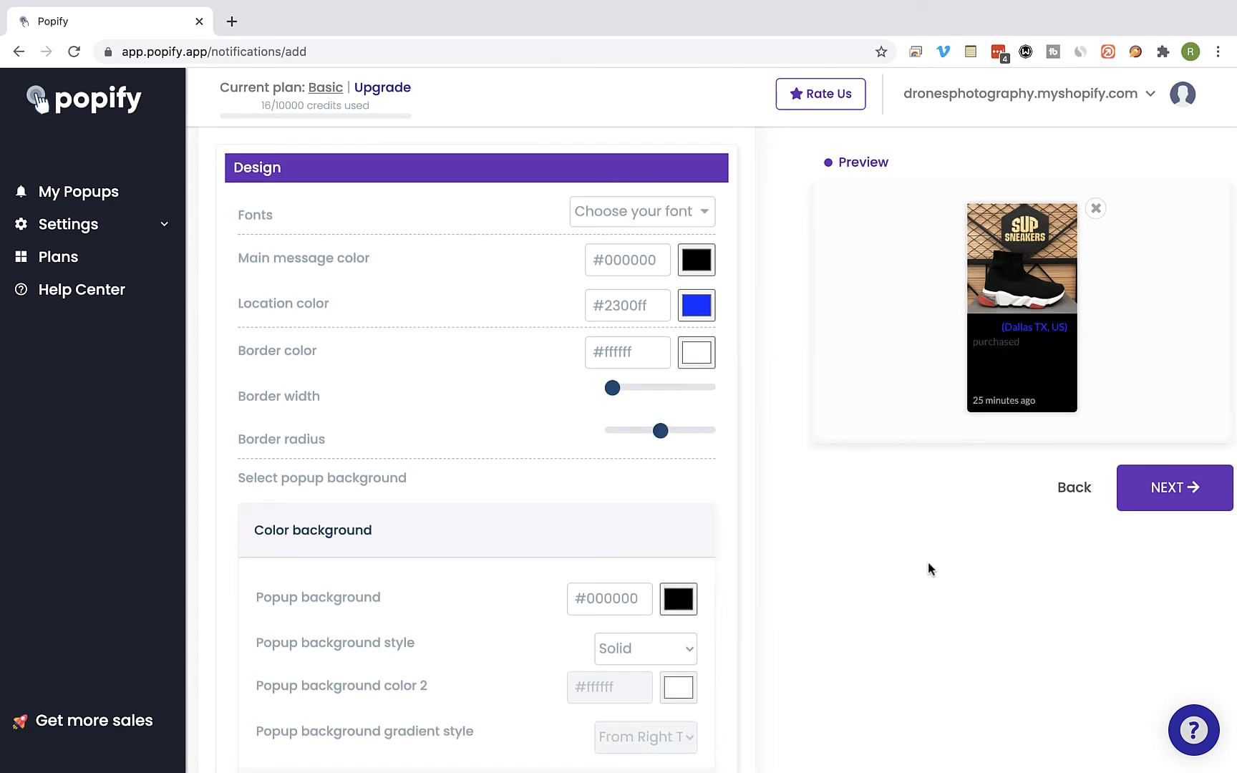
{"action": "left_click", "coordinate": [695, 260]}
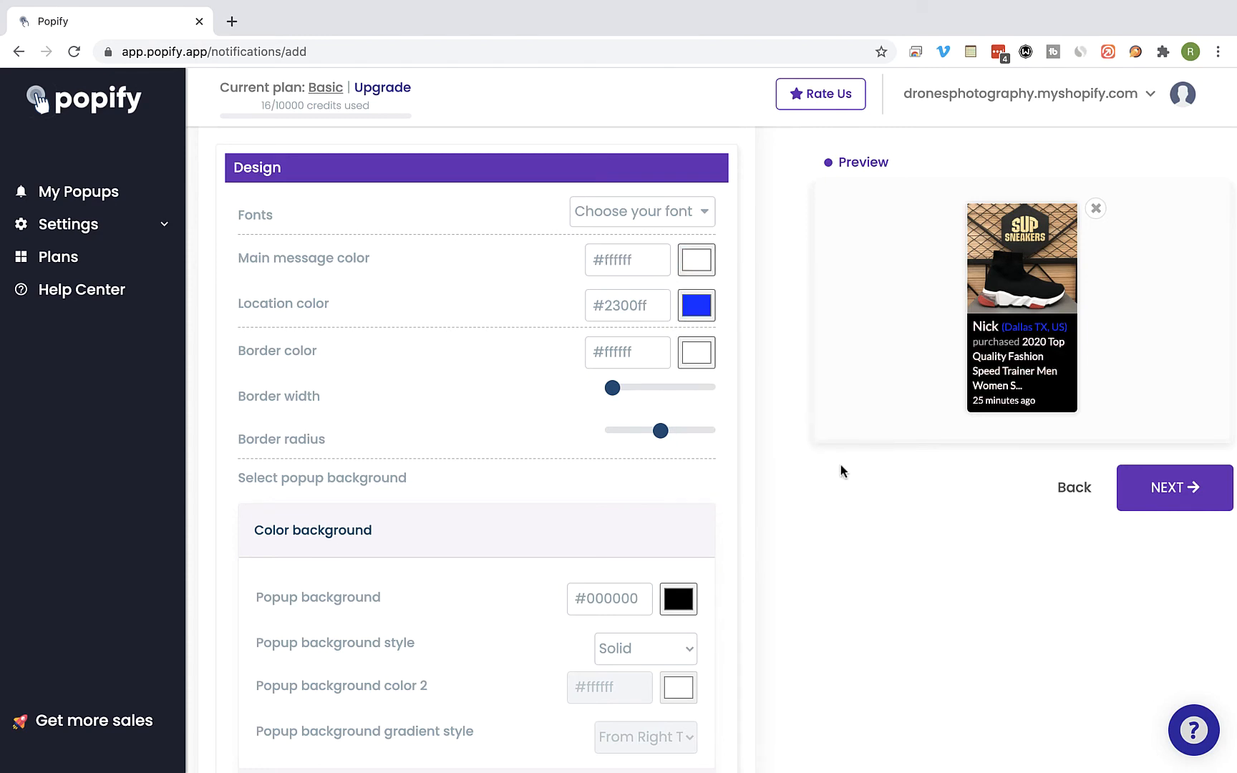
{"action": "left_click", "coordinate": [696, 305]}
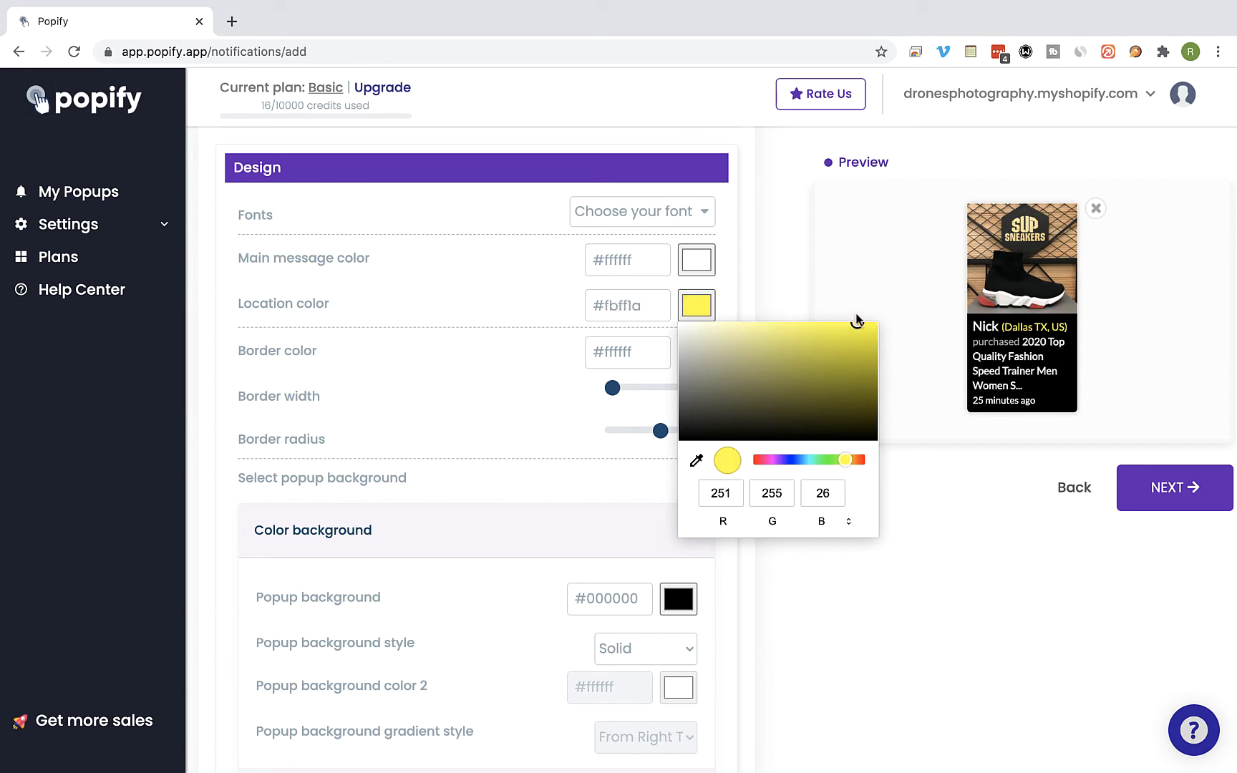
{"action": "left_click_drag", "start_coordinate": [858, 320], "coordinate": [834, 324]}
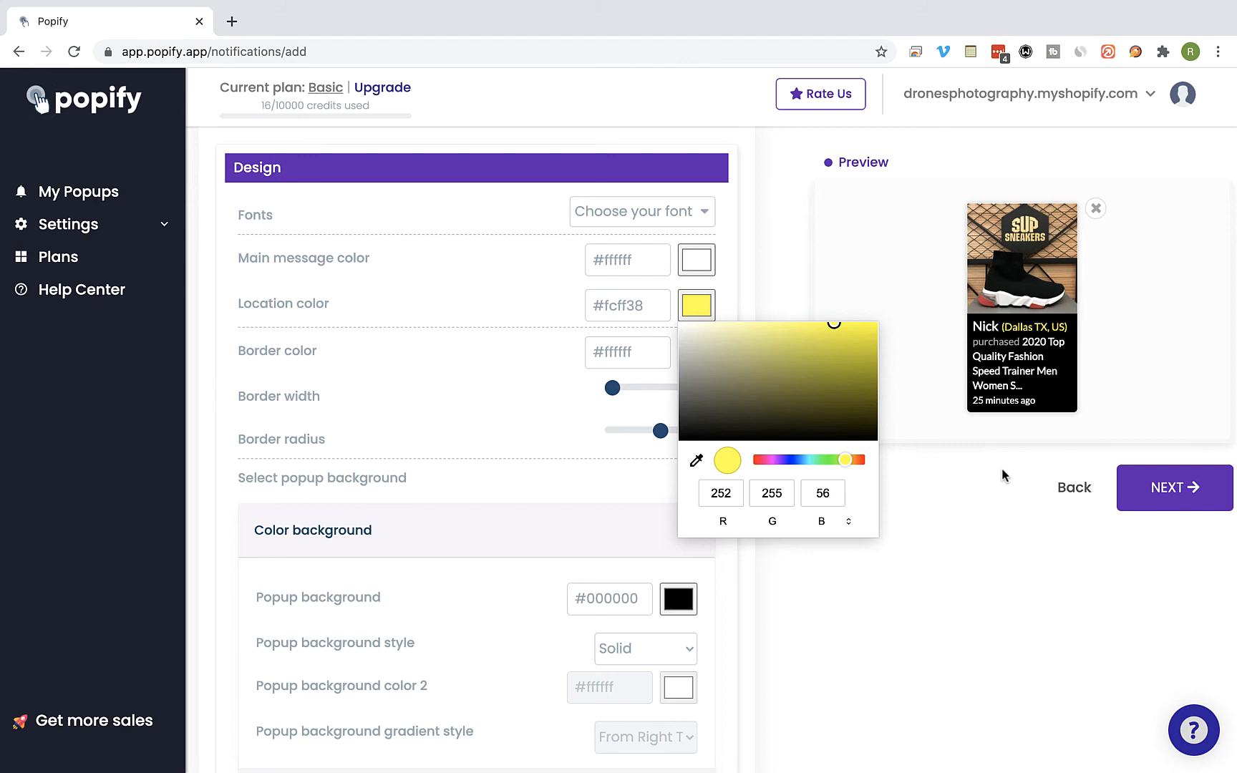
{"action": "left_click", "coordinate": [1004, 473]}
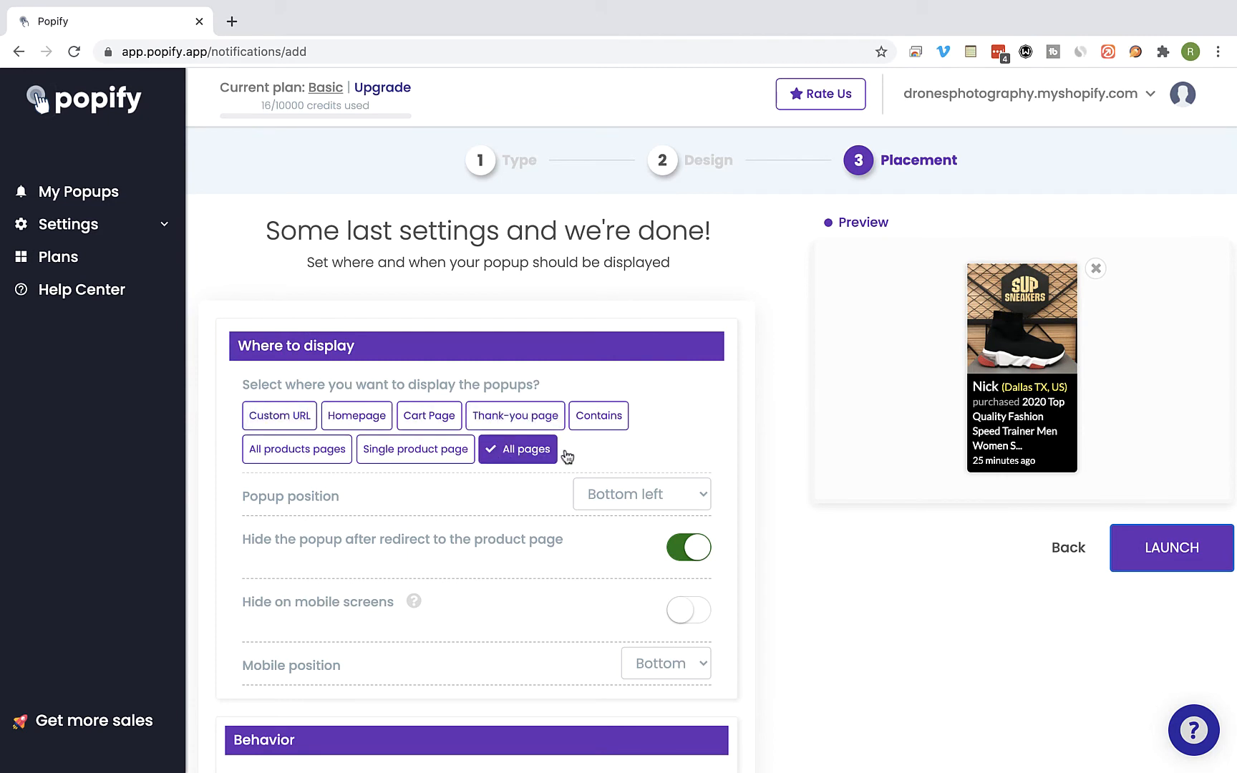
{"action": "mouse_move", "coordinate": [639, 471]}
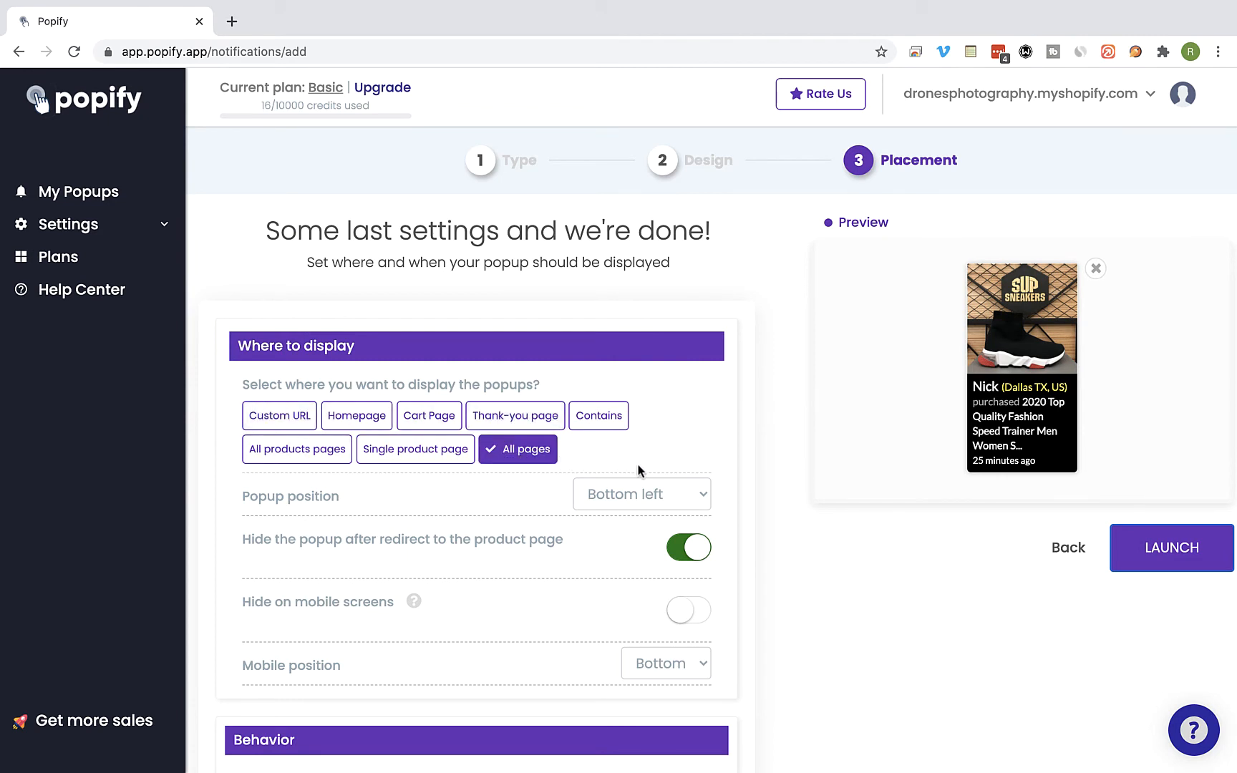
- Position the popup at bottom left on all pages and launch it
{"action": "left_click", "coordinate": [640, 493]}
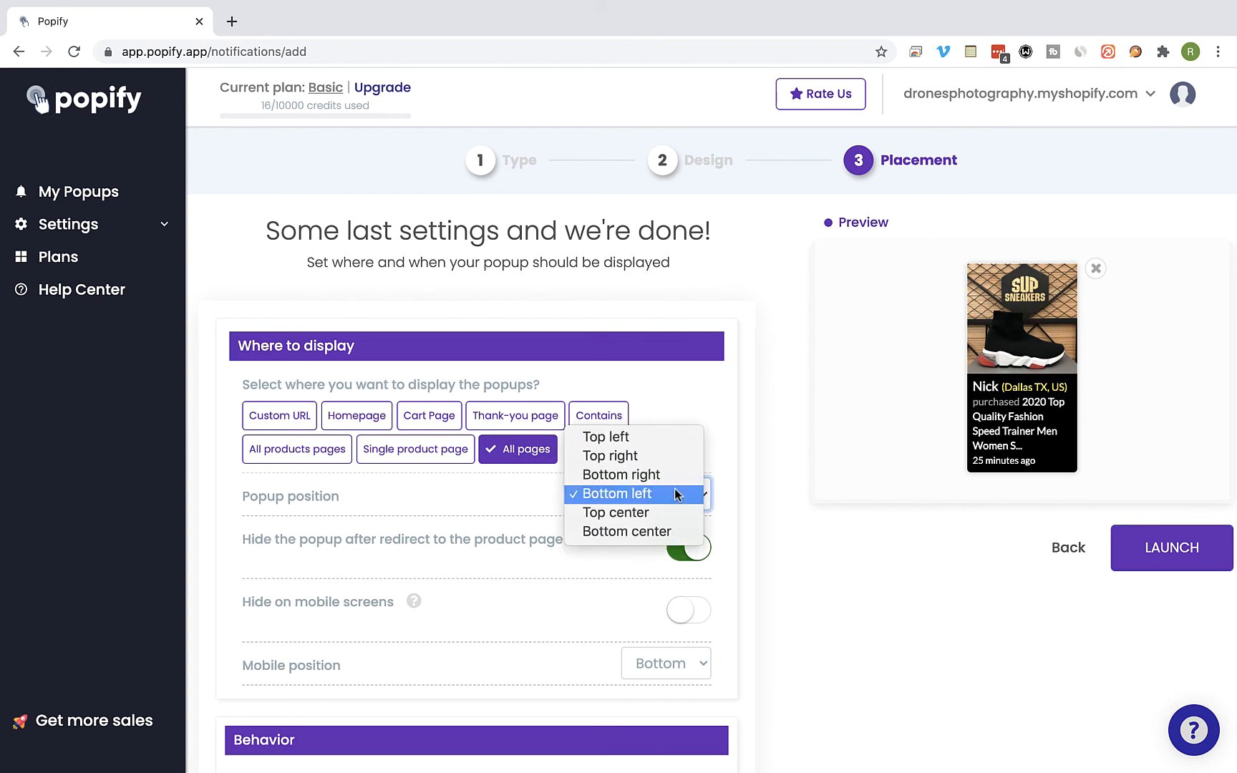
{"action": "left_click", "coordinate": [618, 493]}
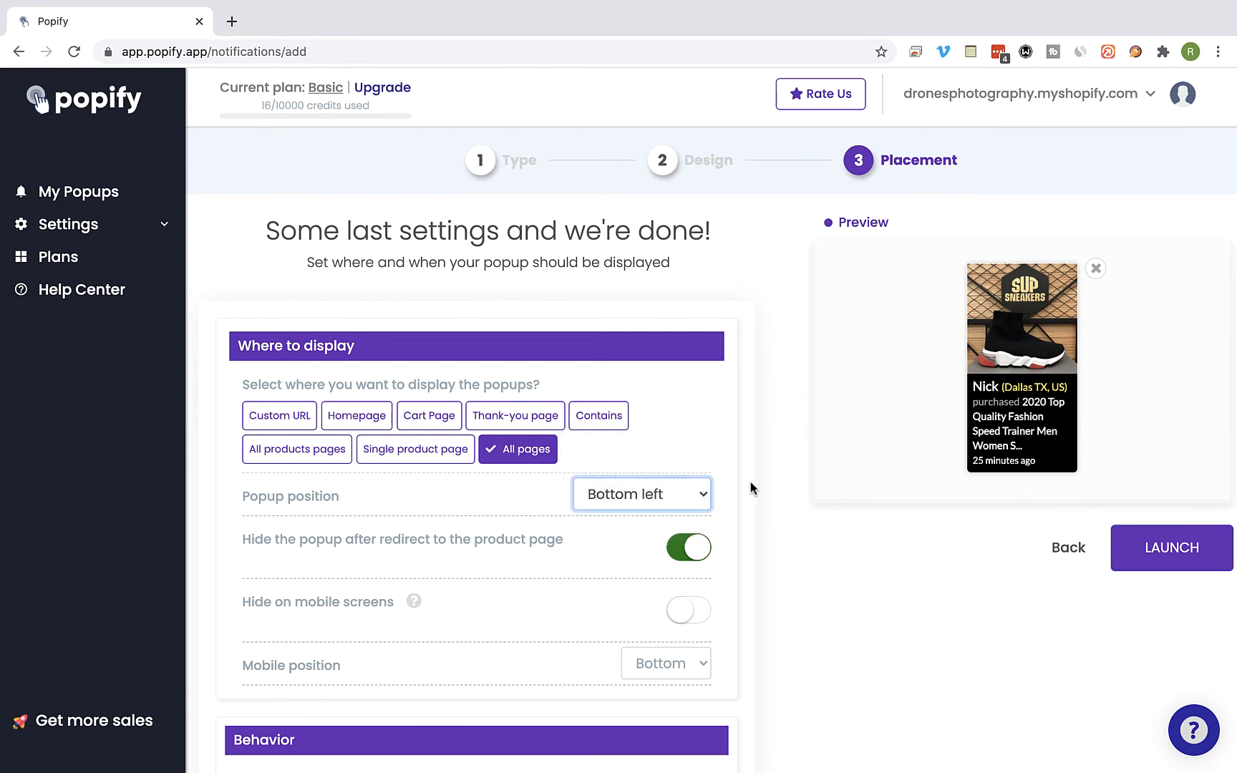
{"action": "mouse_move", "coordinate": [1170, 548]}
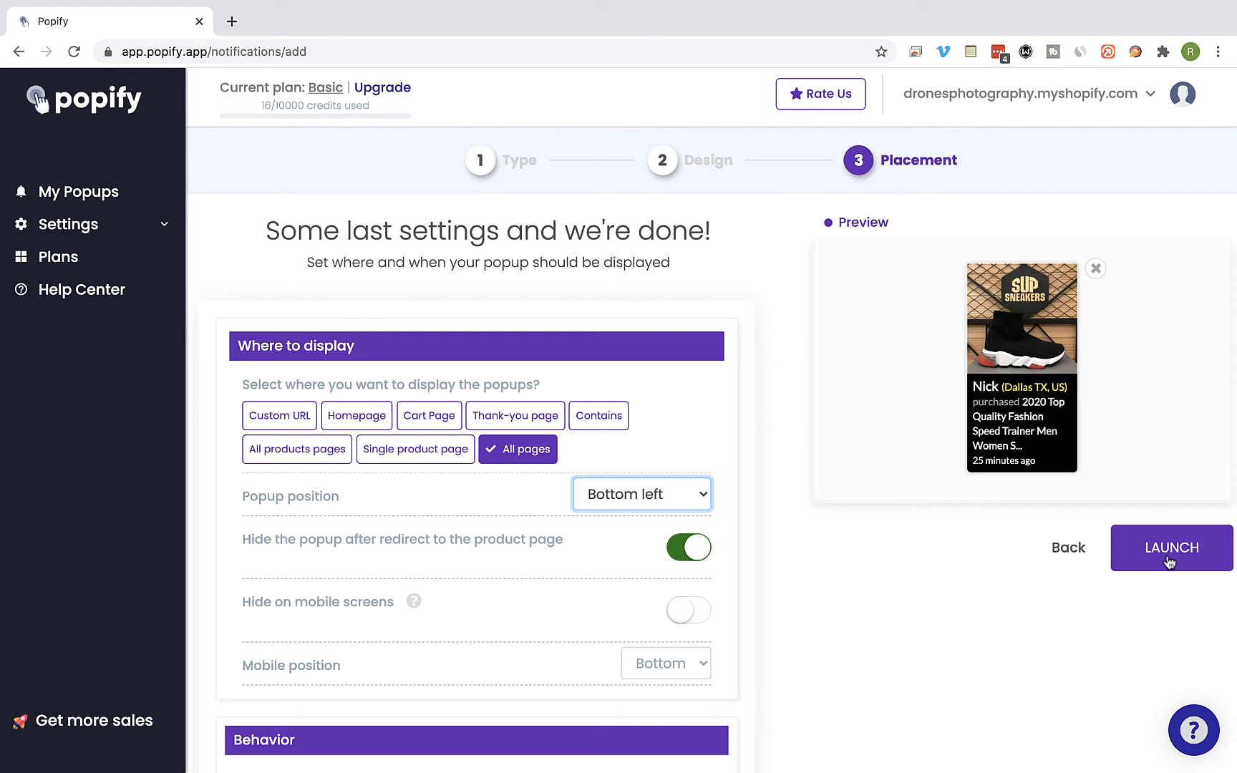
{"action": "left_click", "coordinate": [1170, 548]}
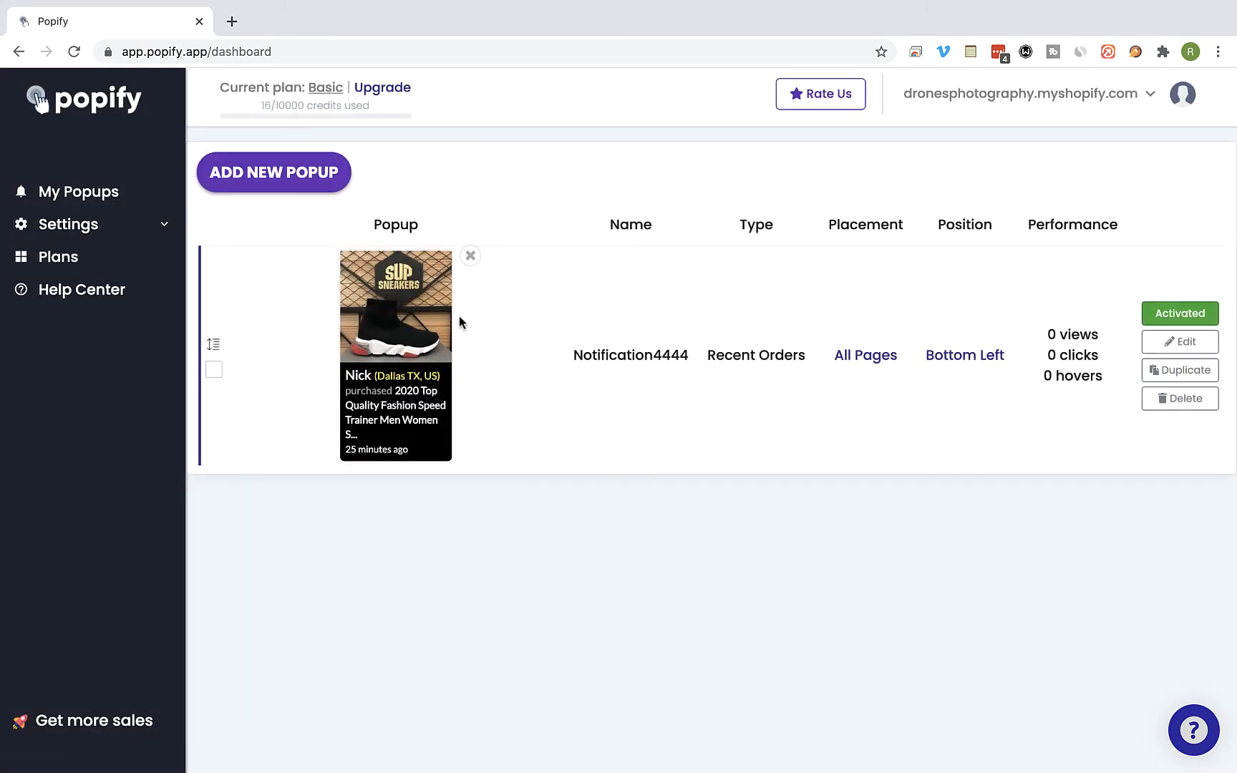
- Visit the live storefront via 'Go to store' in the store name menu
{"action": "left_click", "coordinate": [1025, 93]}
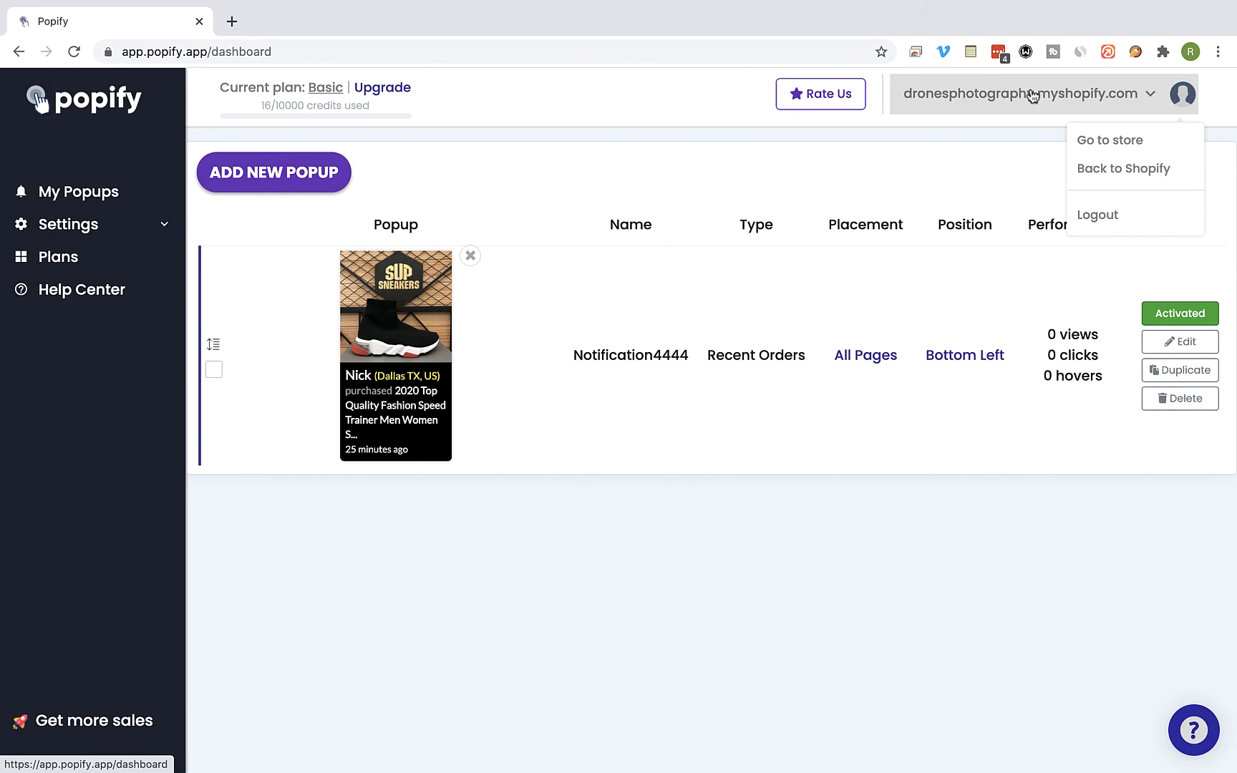
{"action": "left_click", "coordinate": [1114, 139]}
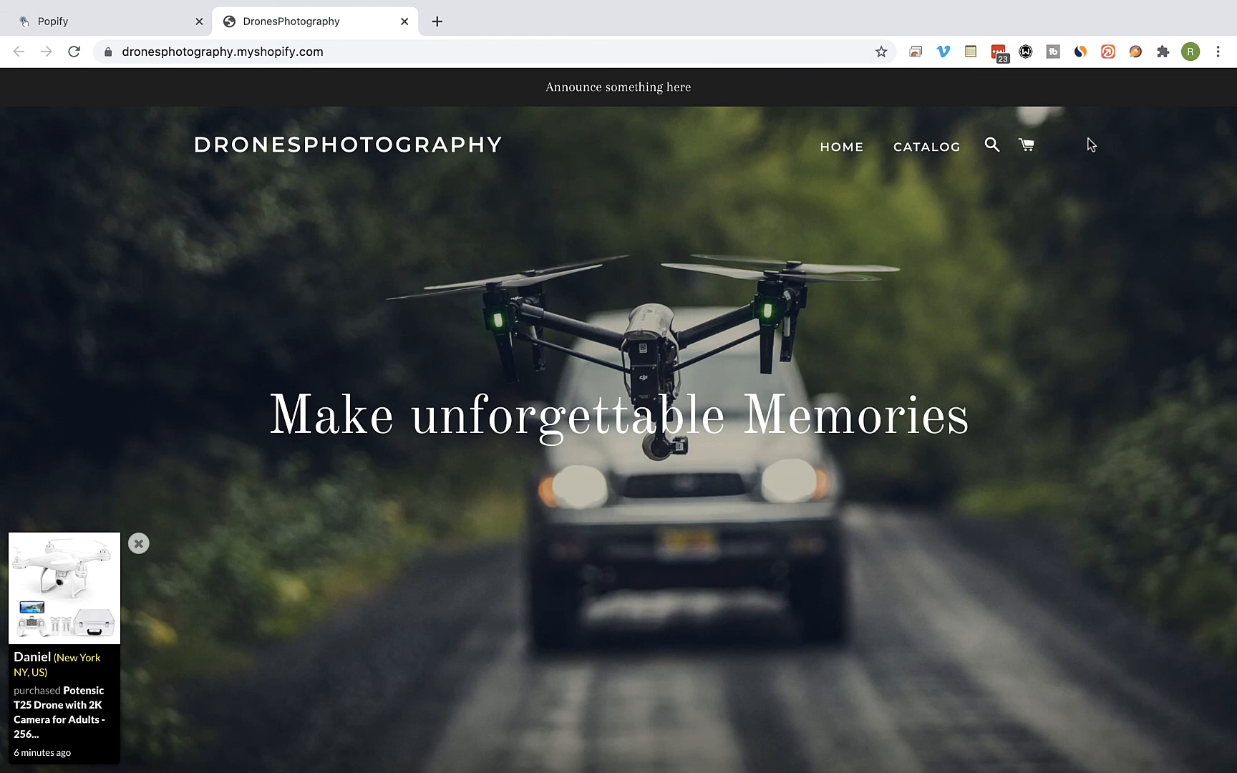
- Open the I-BLASON Galaxy Note 20 case from the bottom-left recent-order popup
{"action": "left_click", "coordinate": [139, 543]}
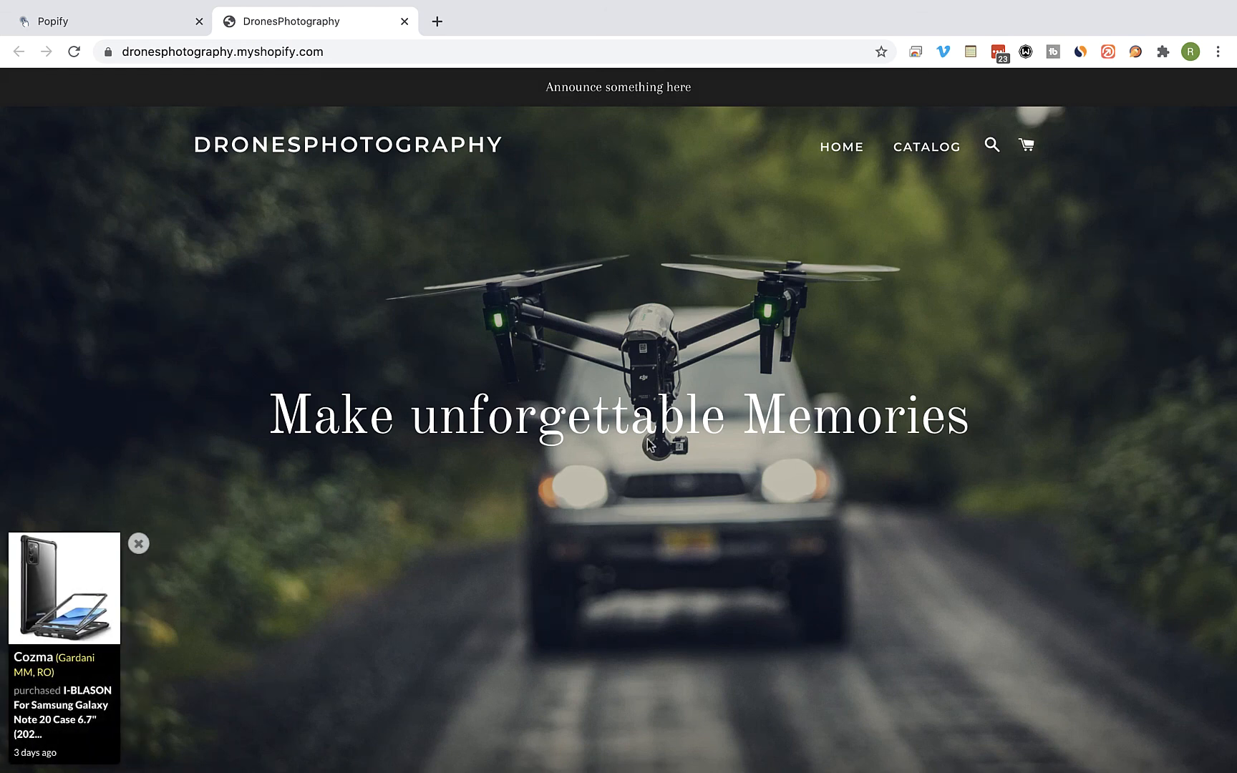
{"action": "left_click", "coordinate": [64, 587]}
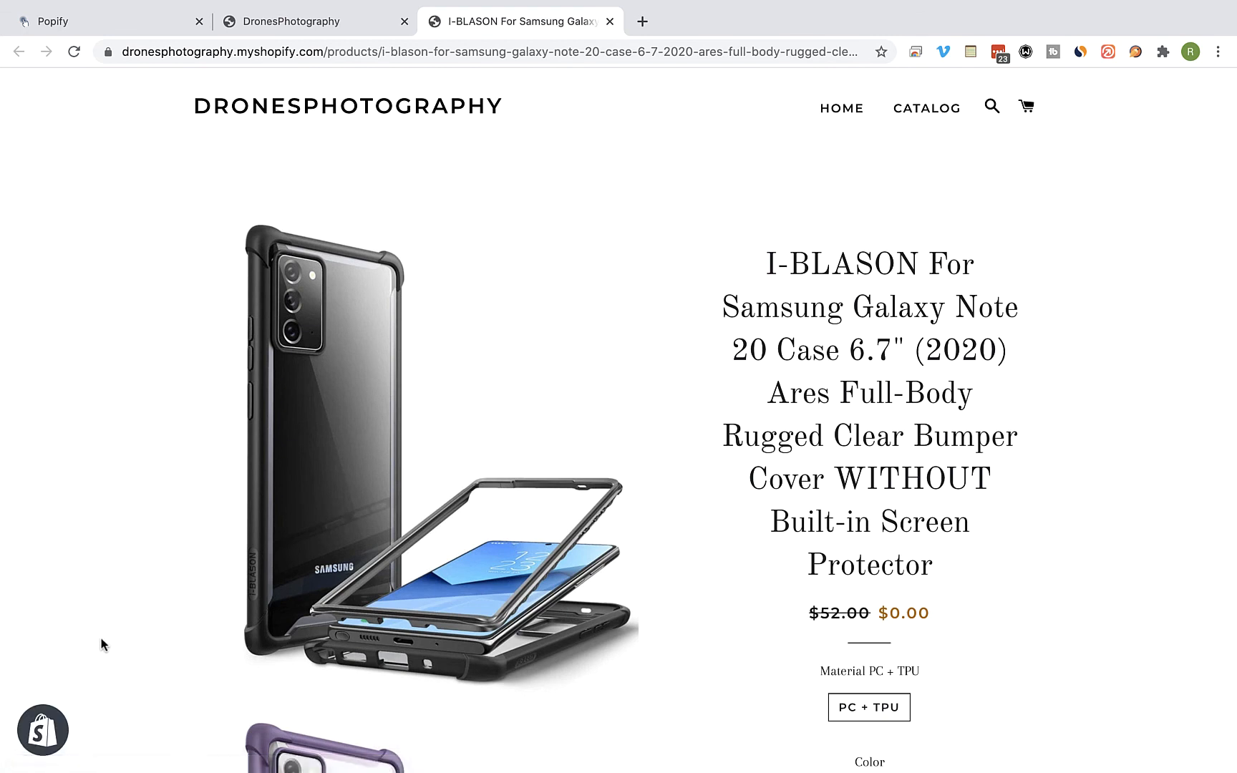